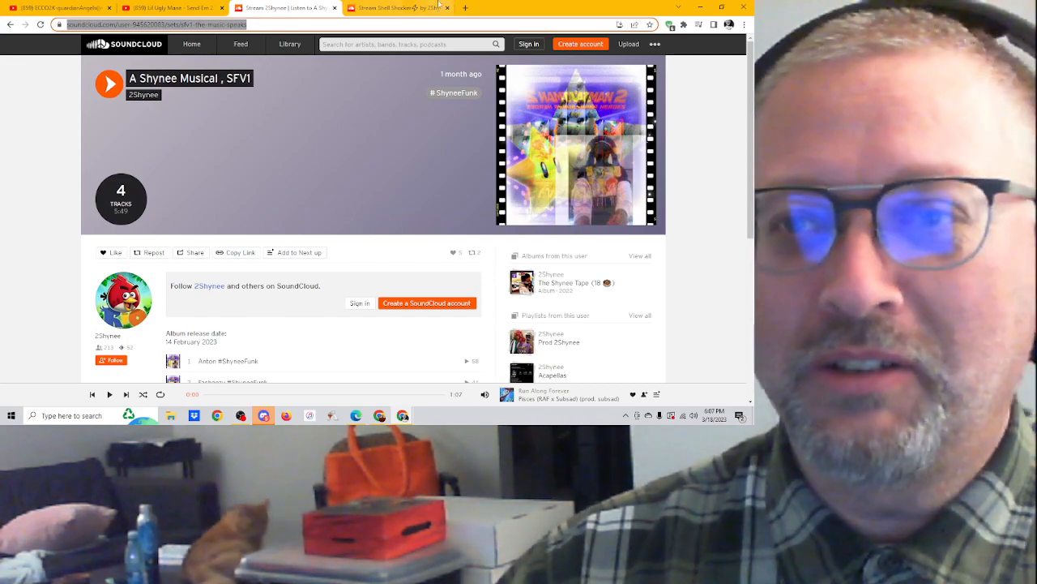
mouse_move(397, 7)
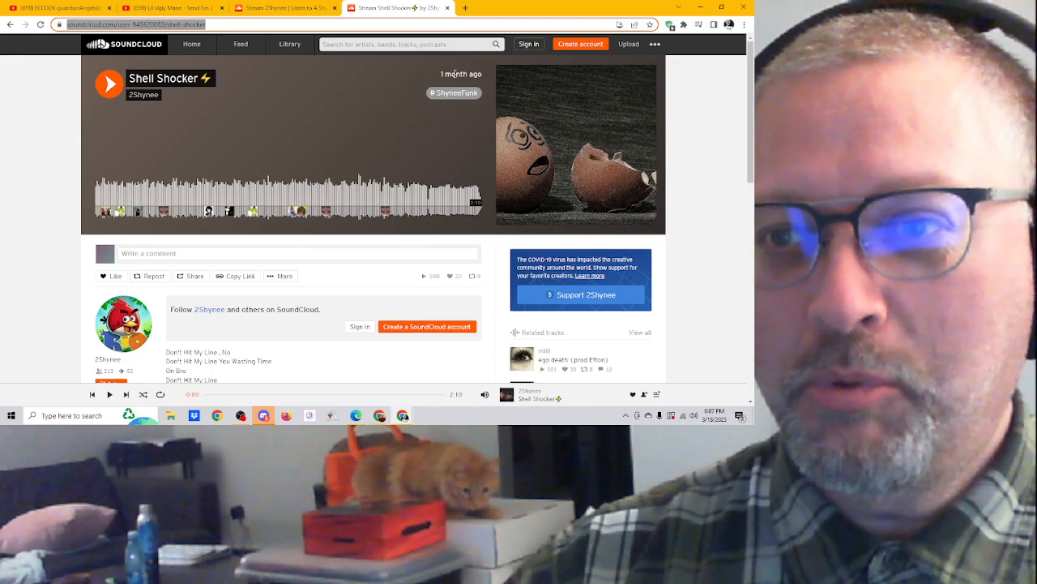
mouse_move(453, 93)
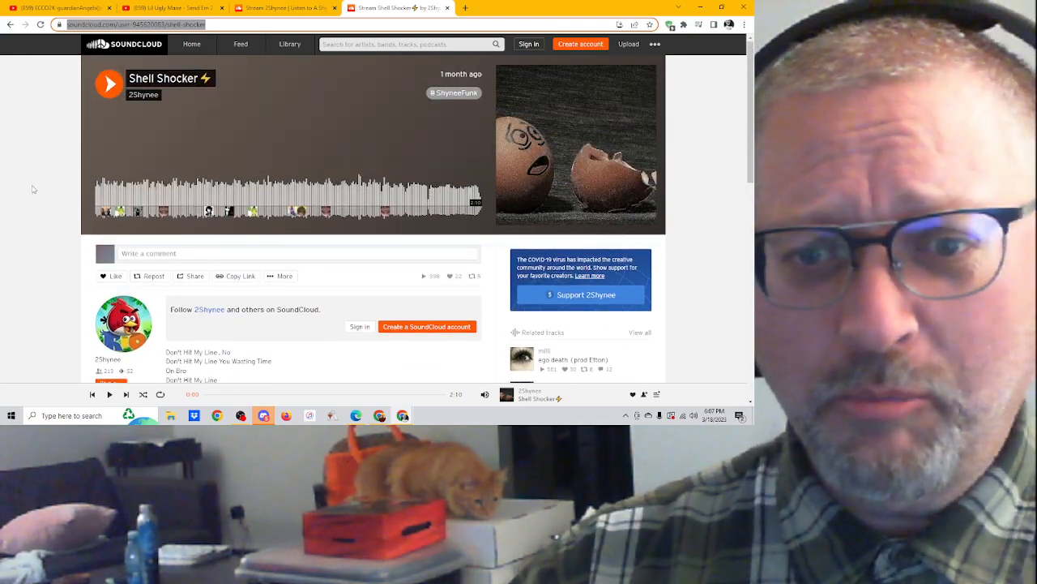
Expand the full Shell Shocker lyrics with 'Show more' and scroll through them
scroll("down", 3)
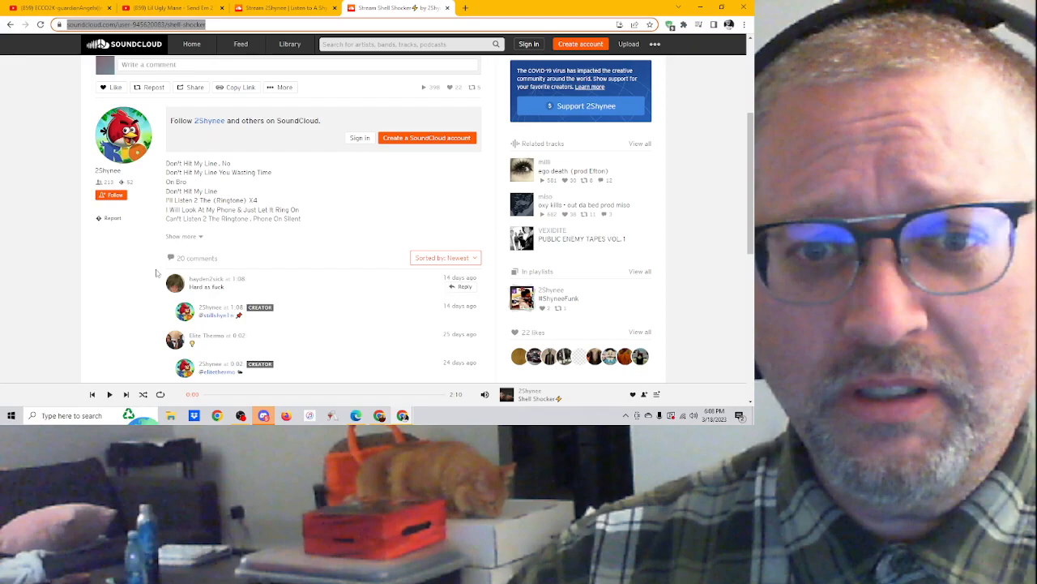
left_click(182, 236)
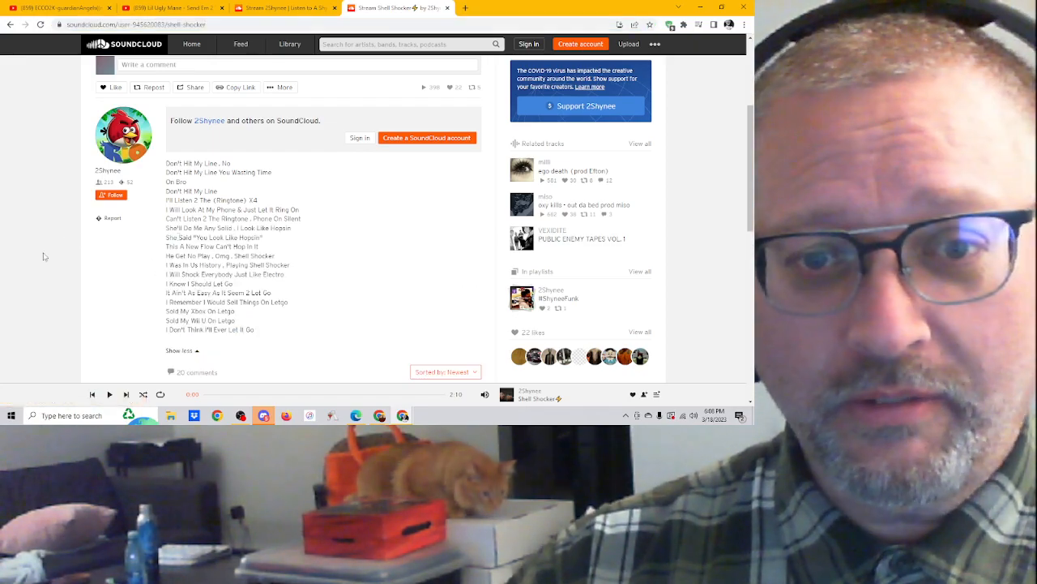
scroll("down", 3)
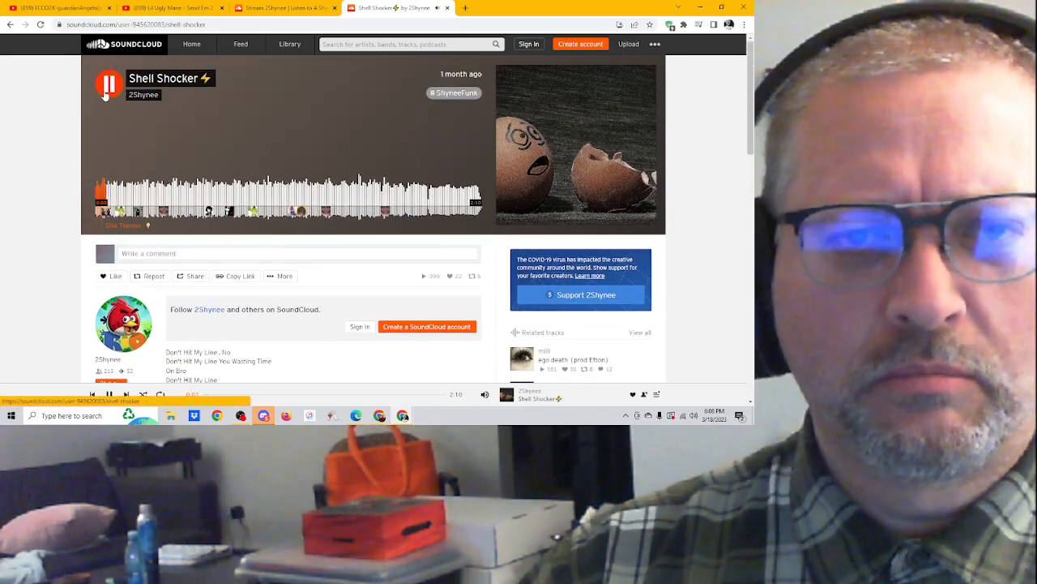
Pause Shell Shocker and scroll down to the lyrics
left_click(109, 84)
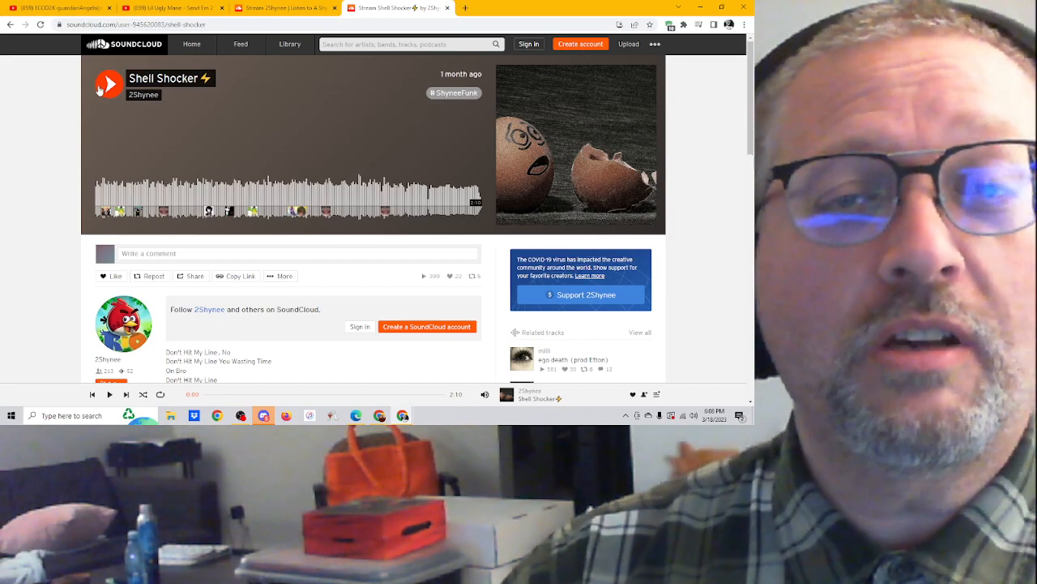
scroll("down", 3)
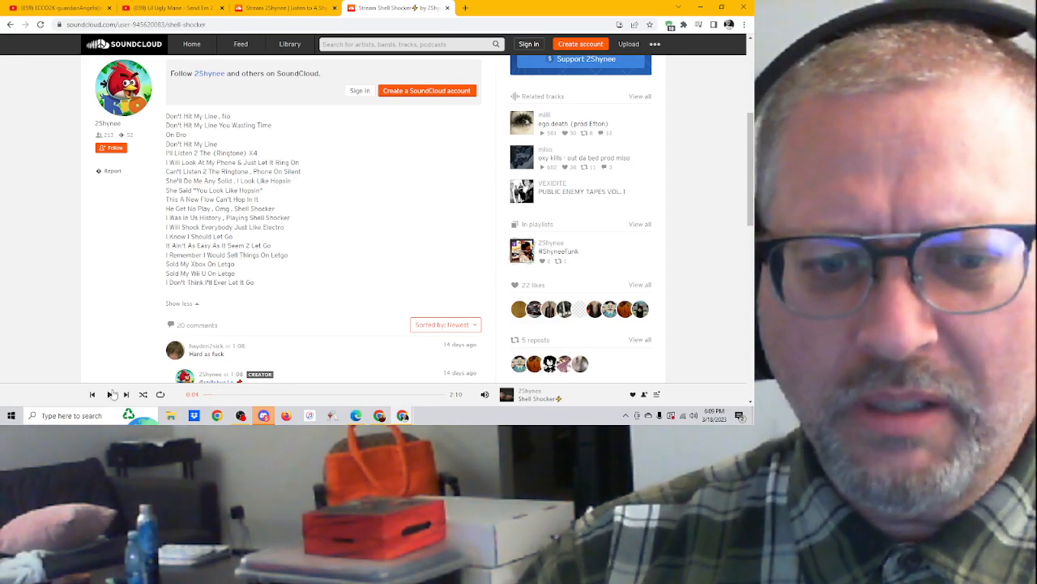
Resume playback from the bottom player bar and scroll down toward the comments
left_click(103, 394)
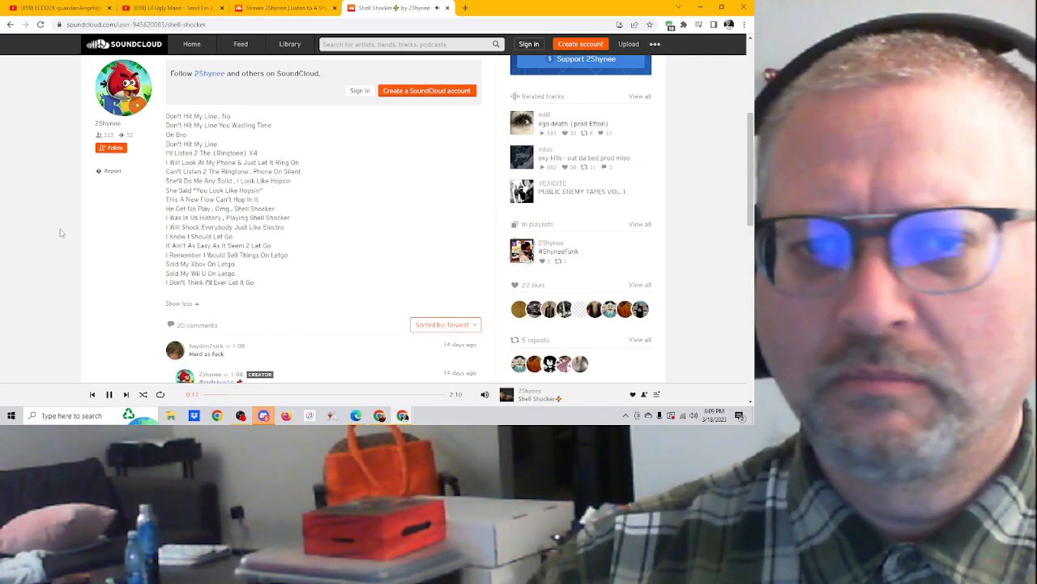
scroll("down", 3)
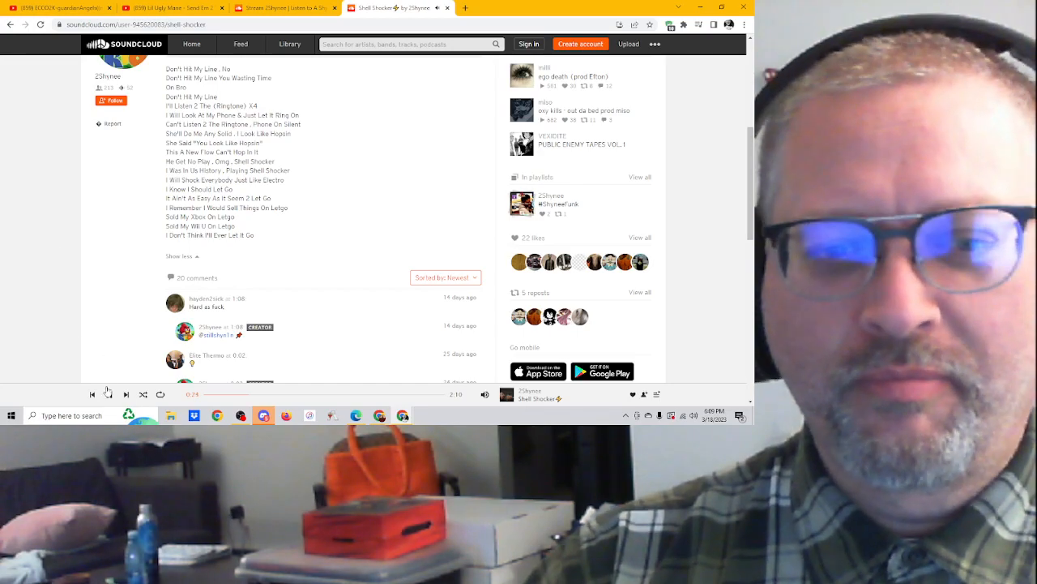
Pause the track, resume it briefly, then pause it again around 1:34
left_click(110, 393)
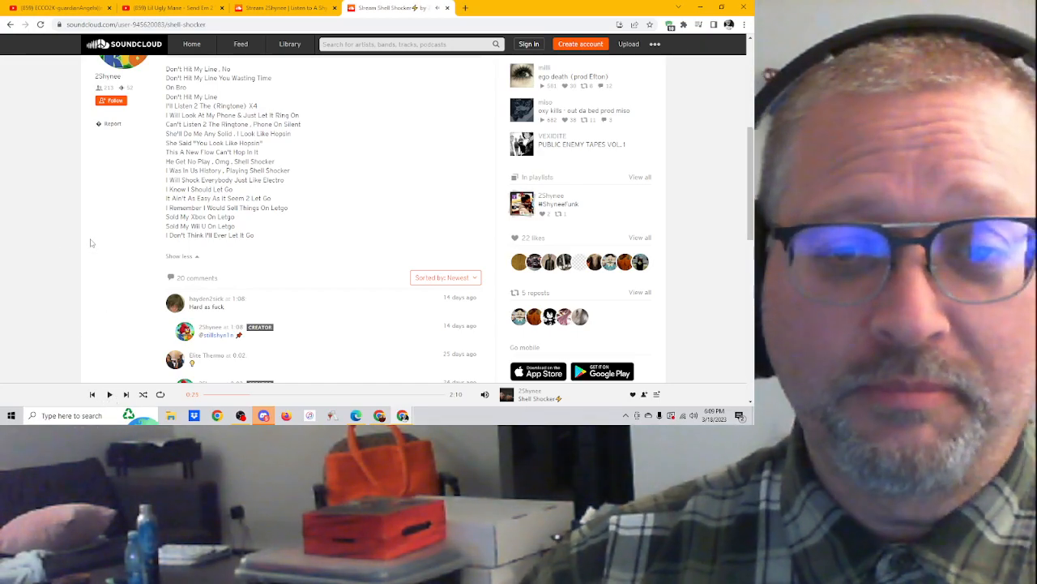
mouse_move(101, 330)
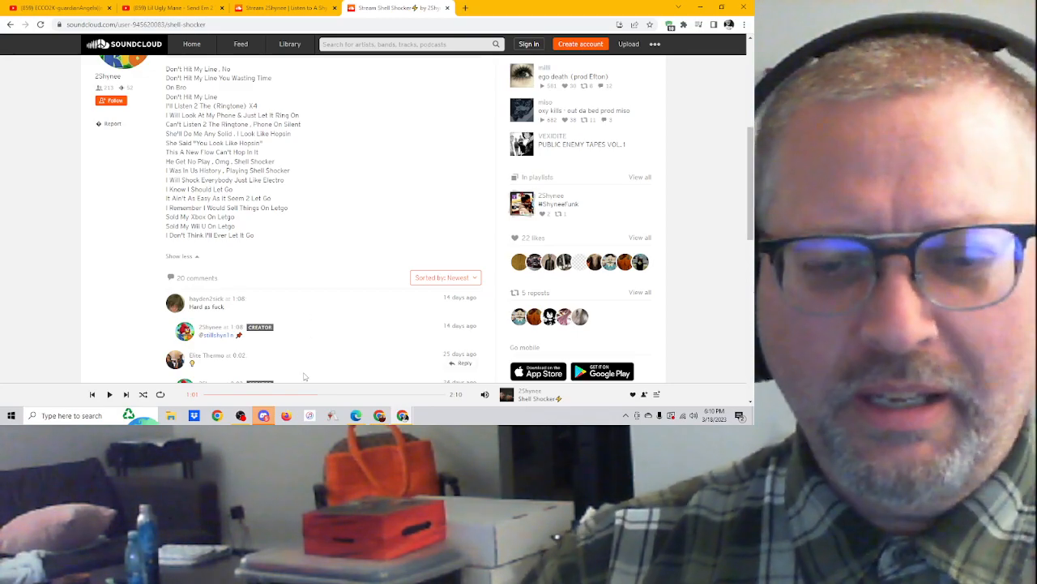
left_click(315, 398)
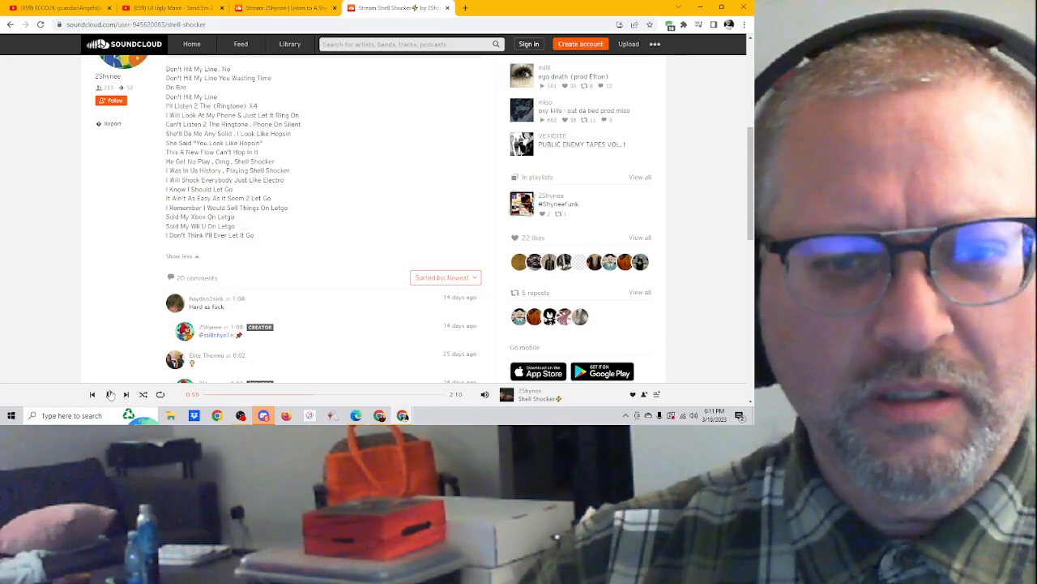
left_click(110, 393)
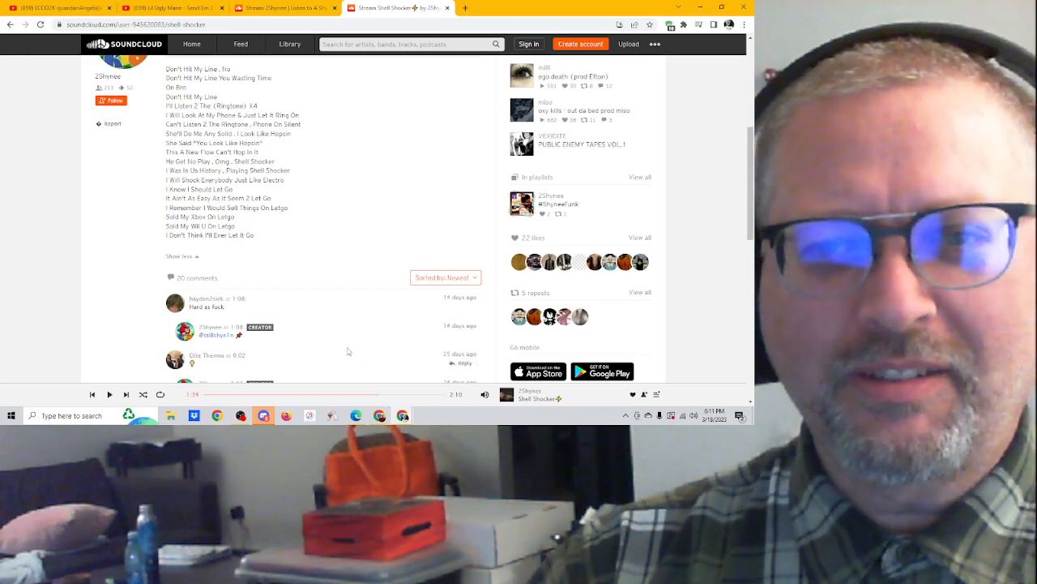
mouse_move(385, 219)
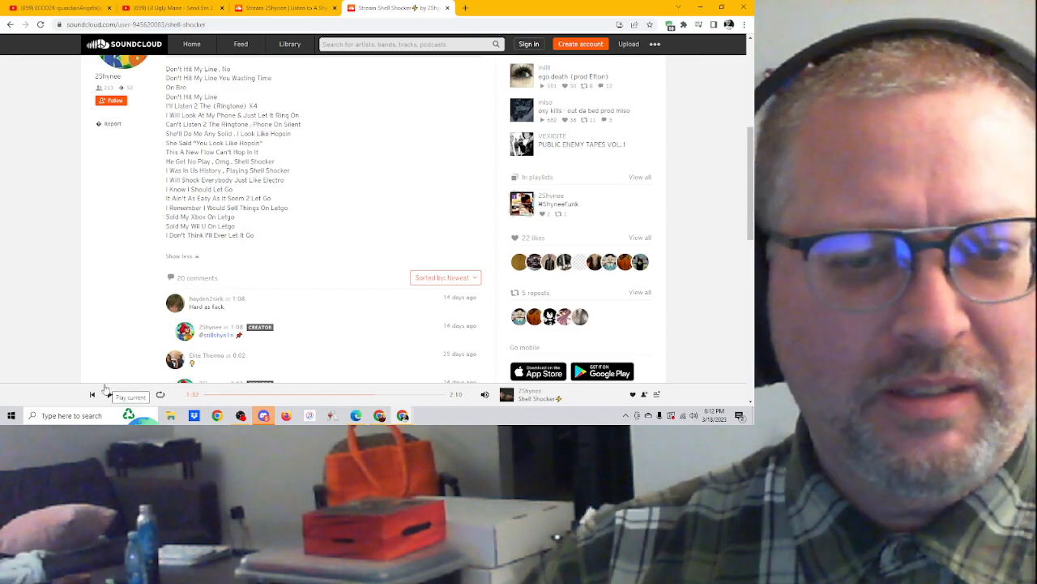
Resume Shell Shocker and pause it as it finishes at about 2:09
left_click(92, 395)
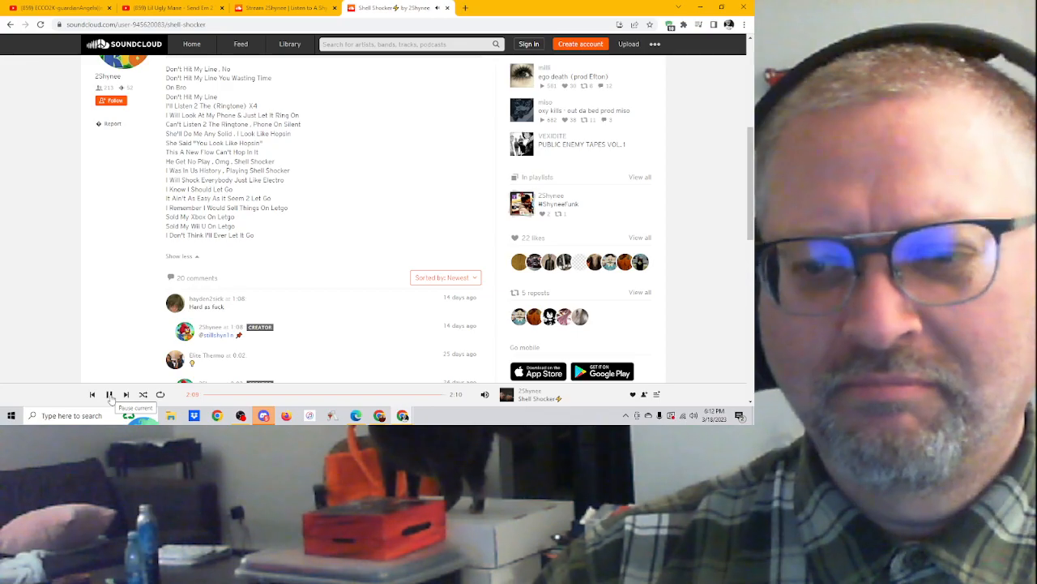
left_click(109, 394)
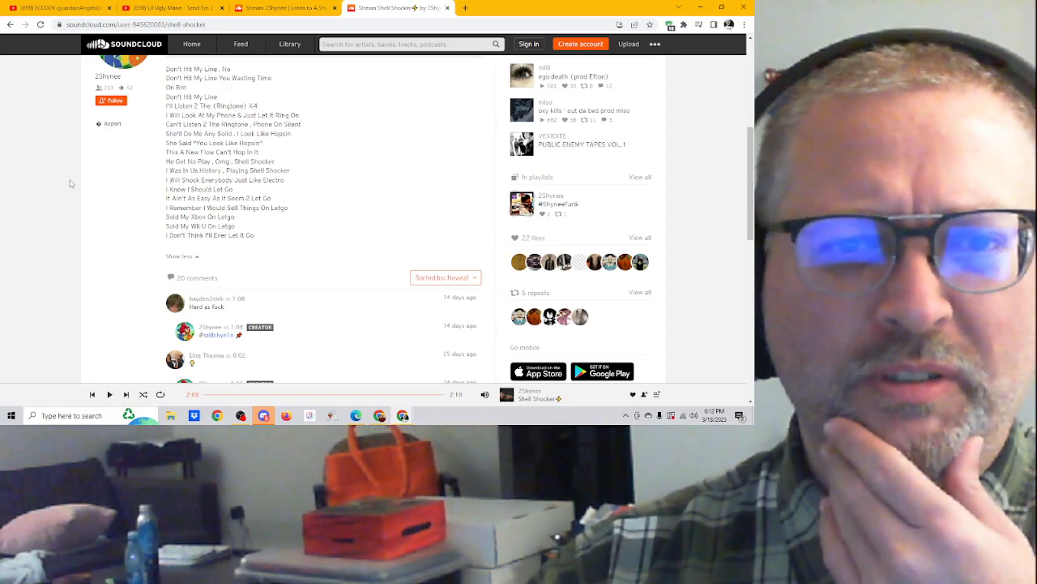
Scroll up to the page header with the waveform and egg cover art
scroll("up", 3)
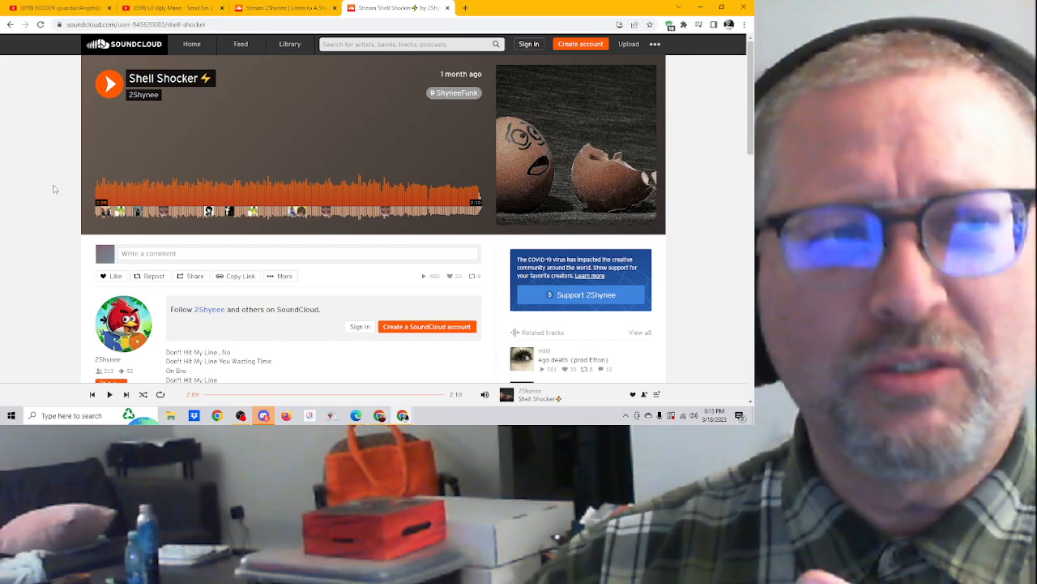
mouse_move(46, 218)
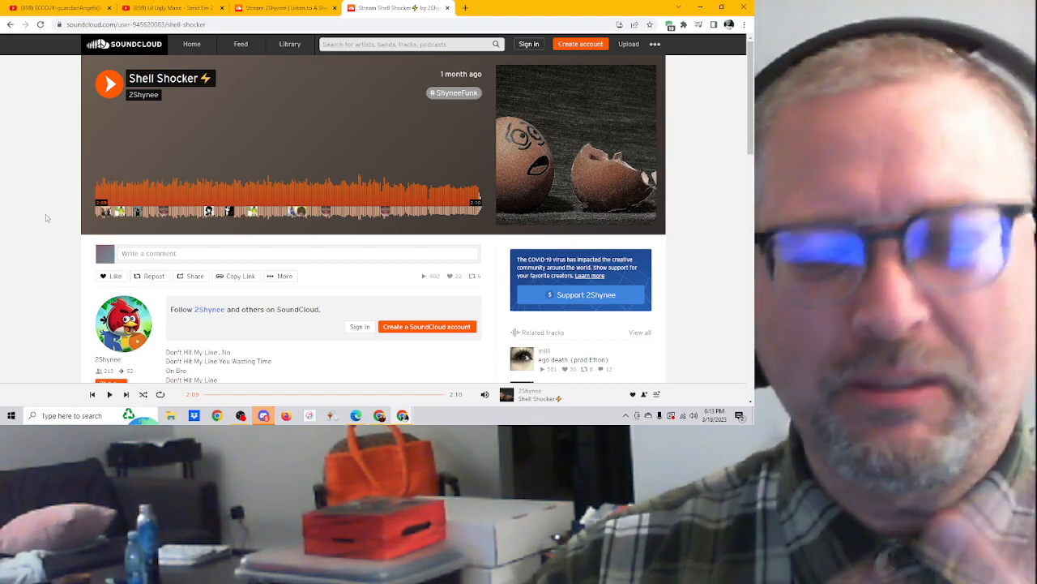
mouse_move(21, 196)
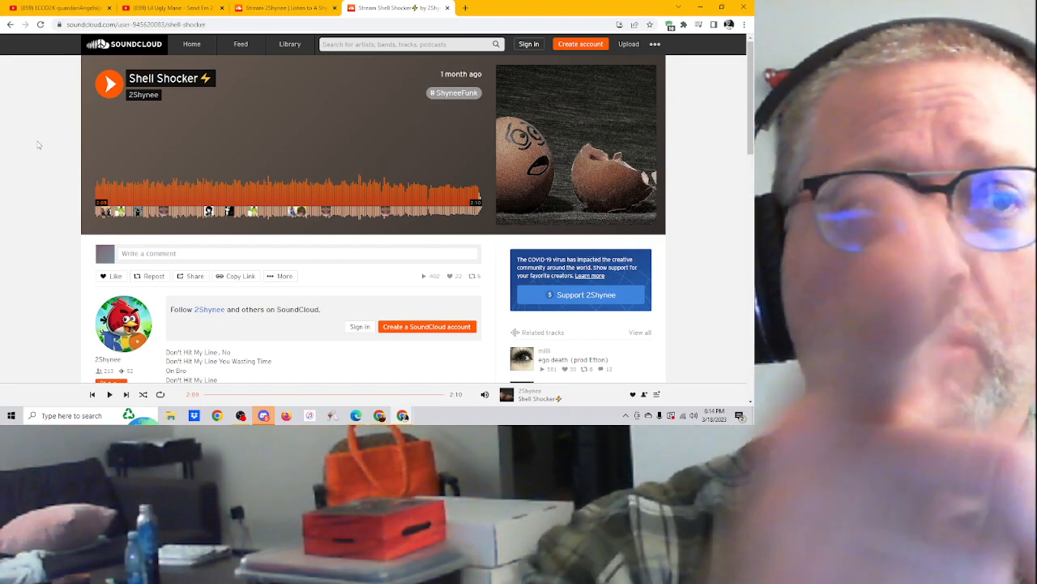
scroll("down", 3)
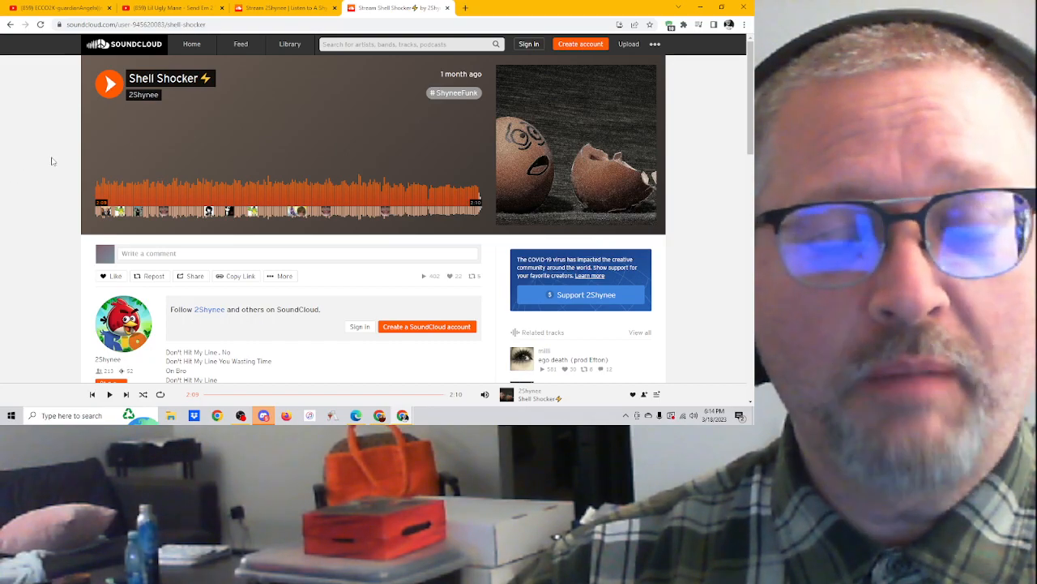
mouse_move(40, 152)
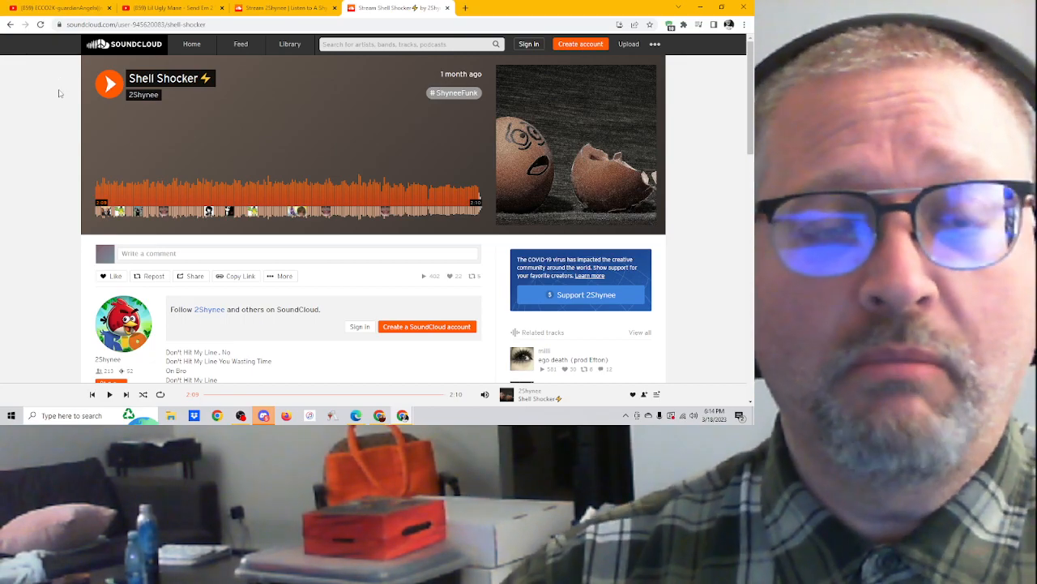
mouse_move(47, 130)
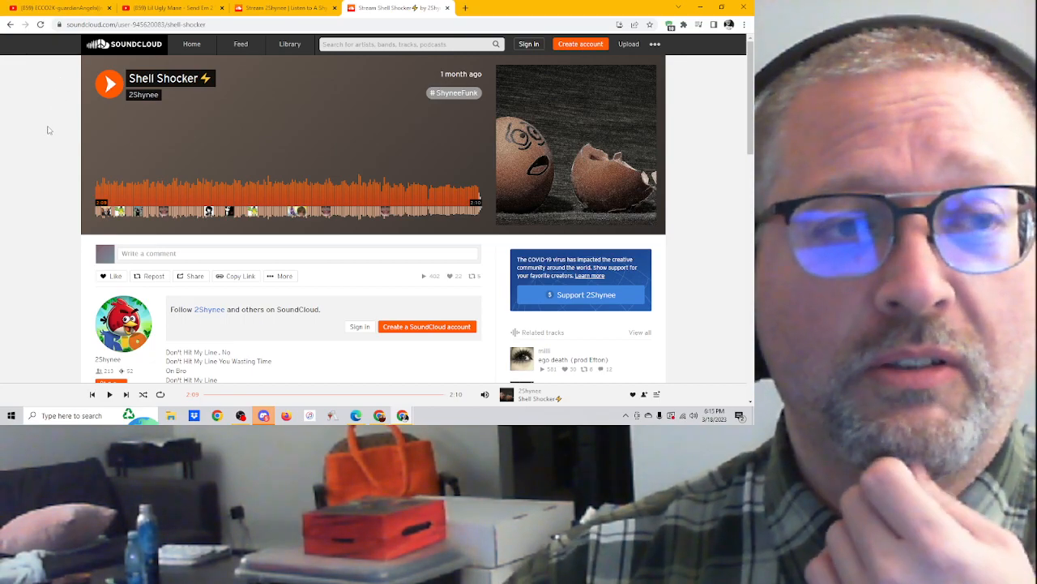